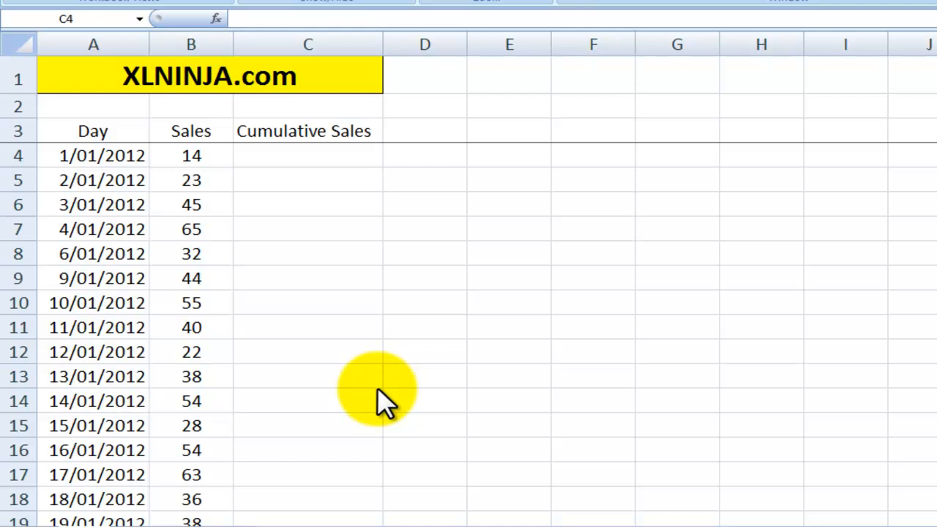
{"action": "mouse_move", "coordinate": [165, 165]}
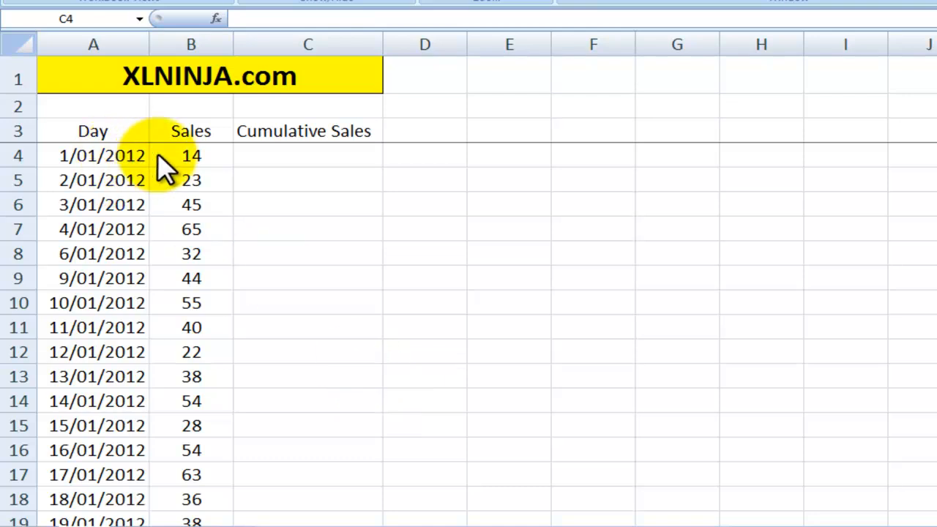
Enter =B4 in C4 so the first day's cumulative sales shows 14.
{"action": "left_click", "coordinate": [191, 155]}
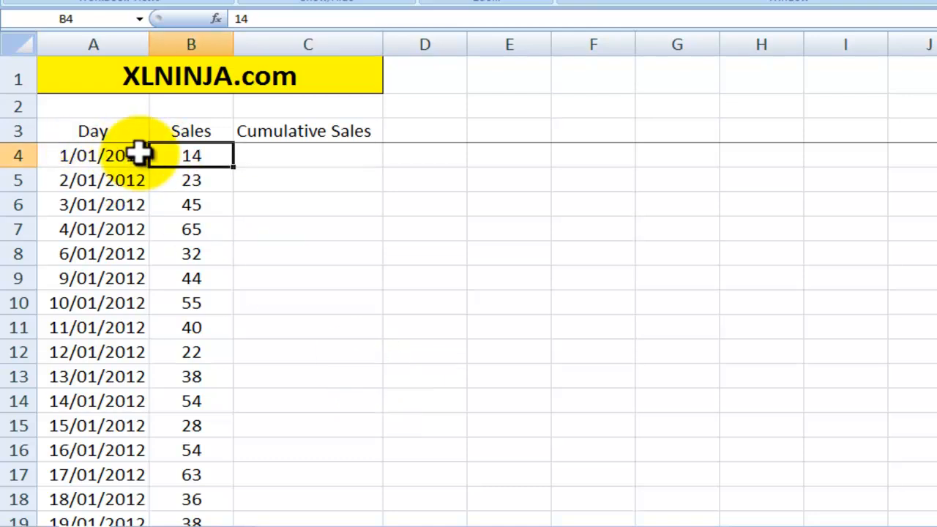
{"action": "left_click", "coordinate": [93, 156]}
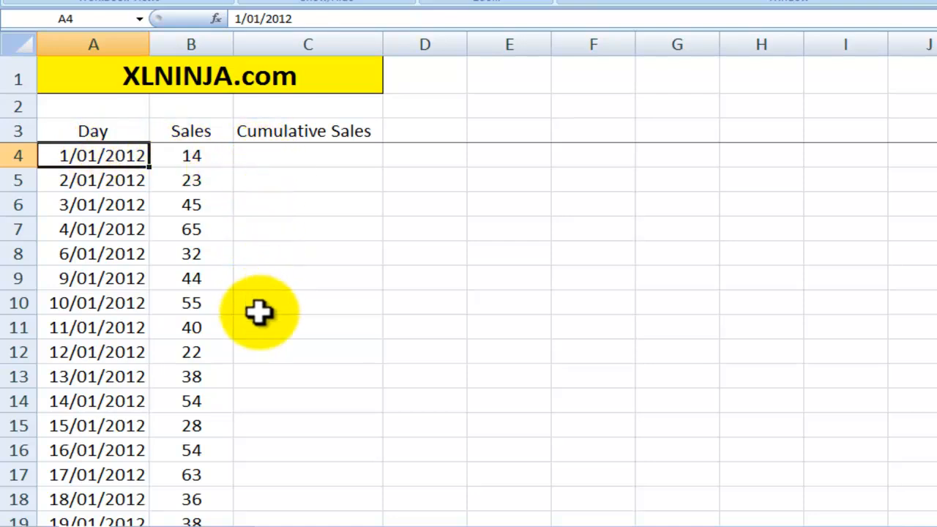
{"action": "mouse_move", "coordinate": [263, 288]}
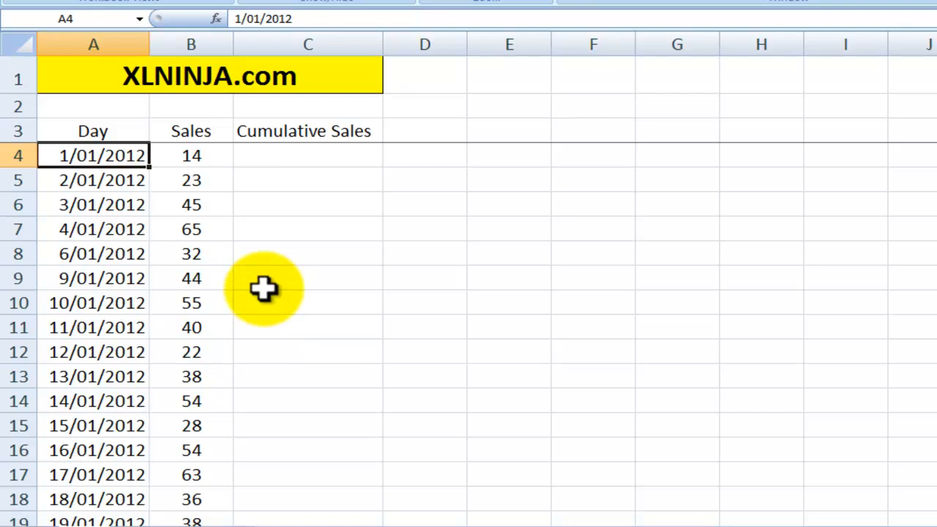
{"action": "left_click", "coordinate": [307, 155]}
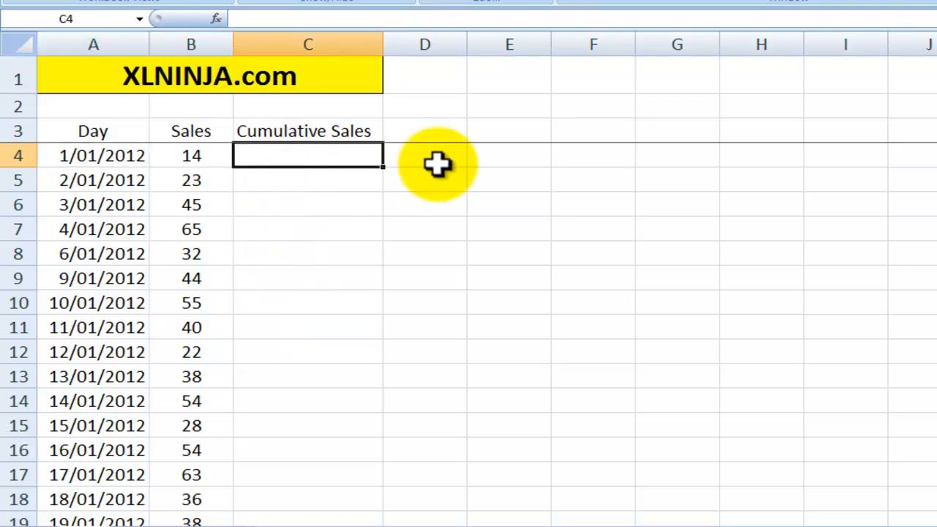
{"action": "type", "text": "="}
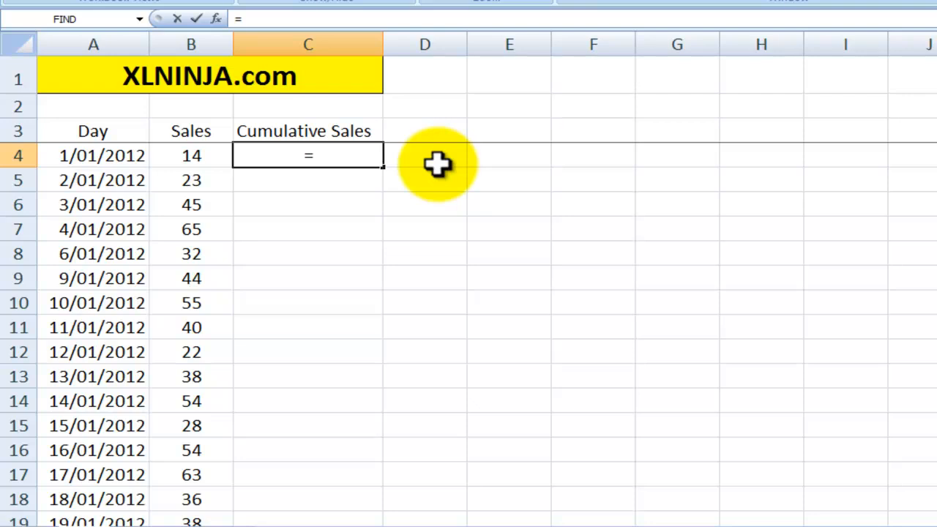
{"action": "left_click", "coordinate": [191, 155]}
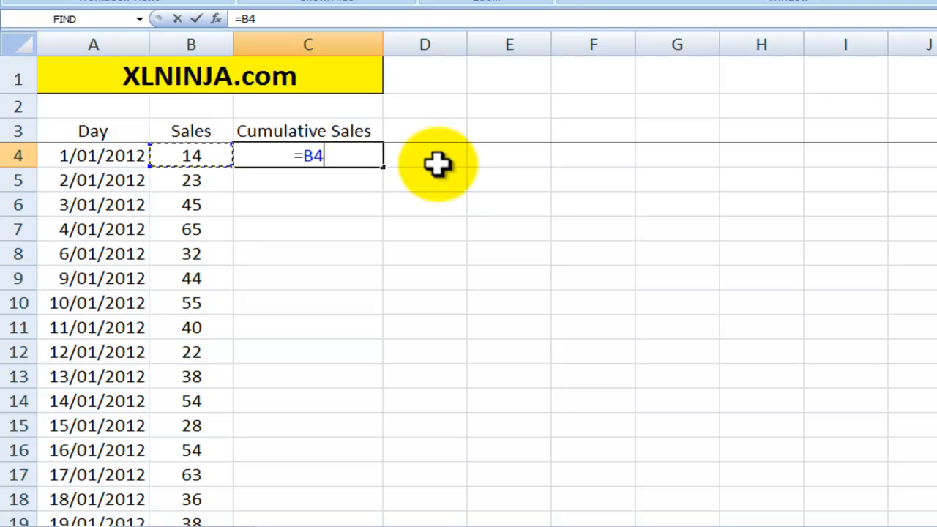
{"action": "key", "text": "Return"}
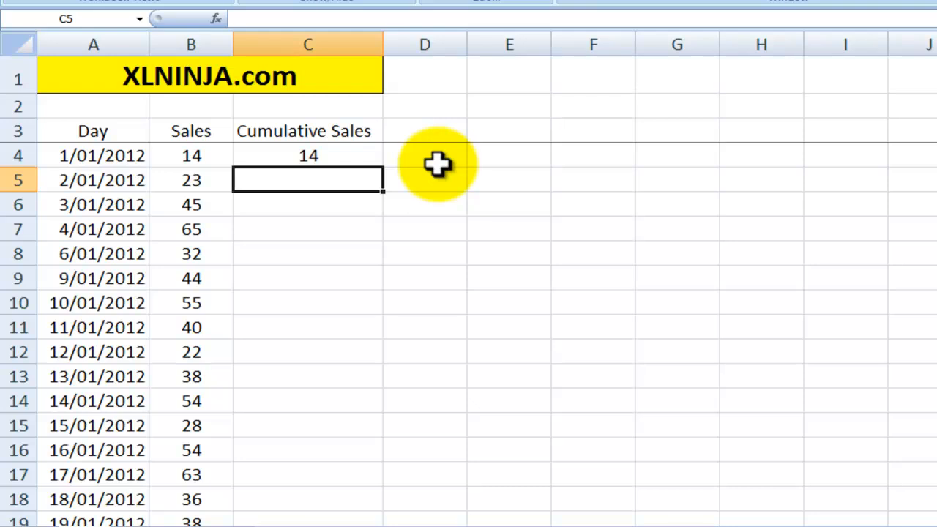
Enter =C4+B5 in C5 for a running total of 37.
{"action": "type", "text": "="}
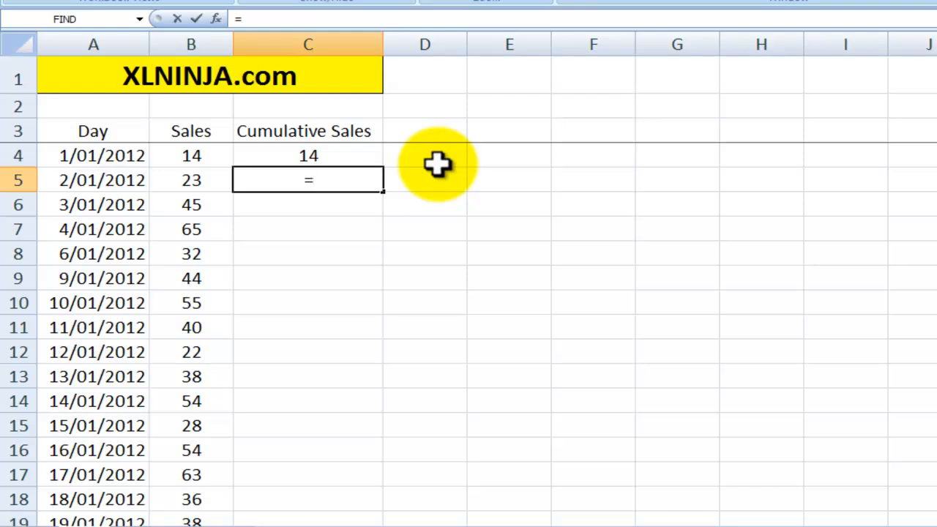
{"action": "left_click", "coordinate": [307, 155]}
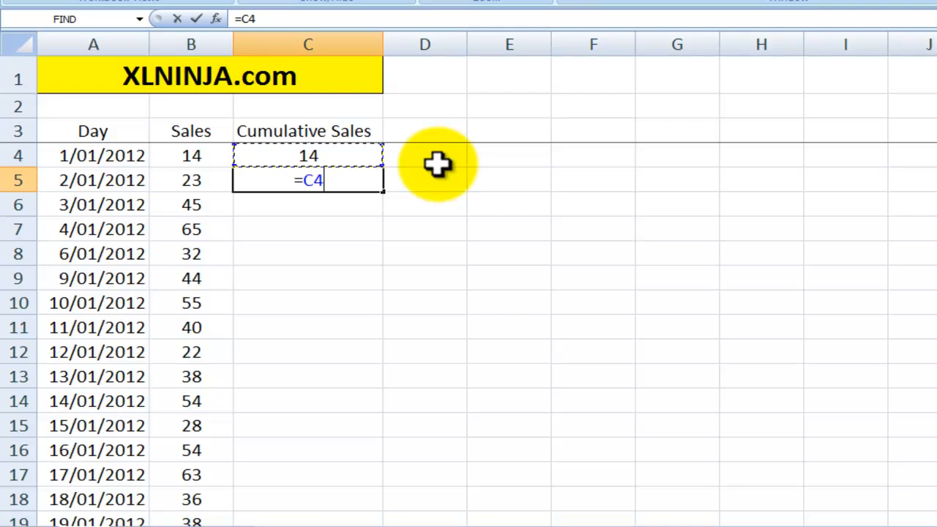
{"action": "type", "text": "+B5"}
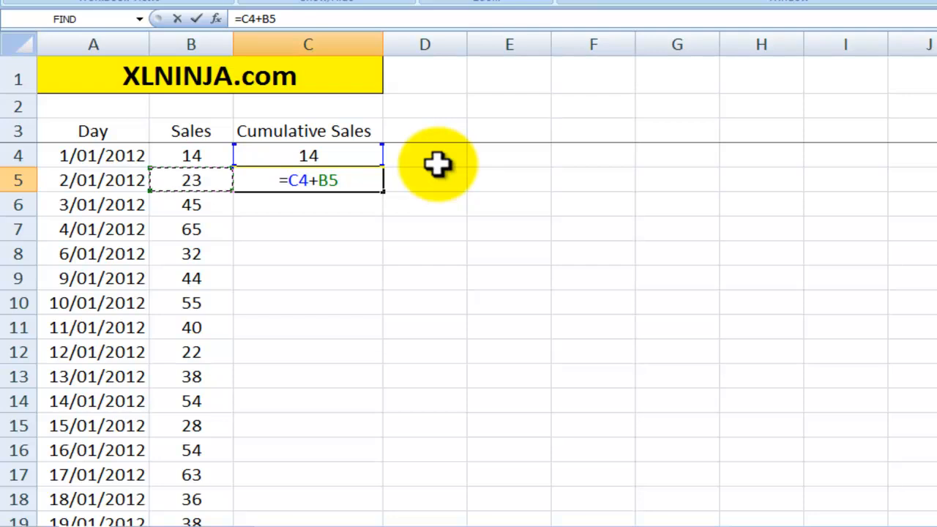
{"action": "key", "text": "Return"}
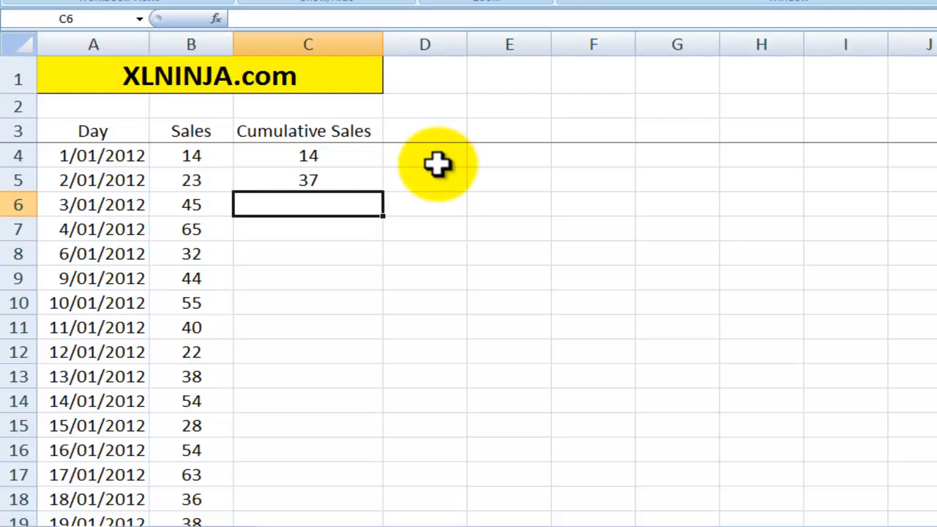
Copy the C5 formula down to C26 and verify the final total of 889.
{"action": "left_click", "coordinate": [307, 180]}
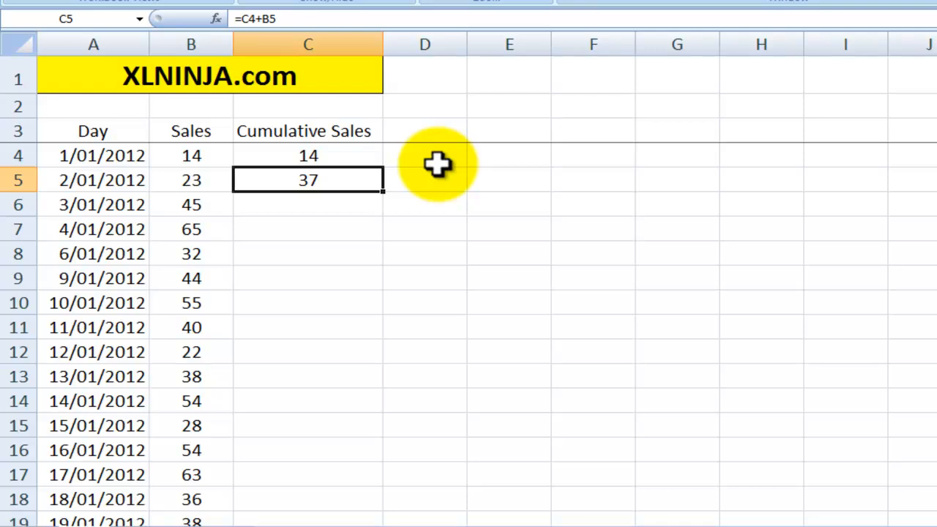
{"action": "key", "text": "ctrl+c"}
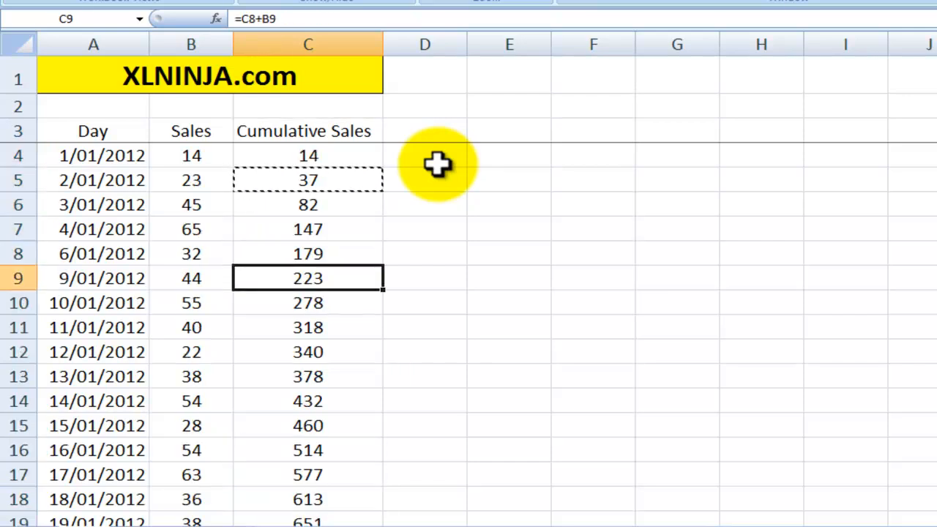
{"action": "left_click", "coordinate": [191, 328]}
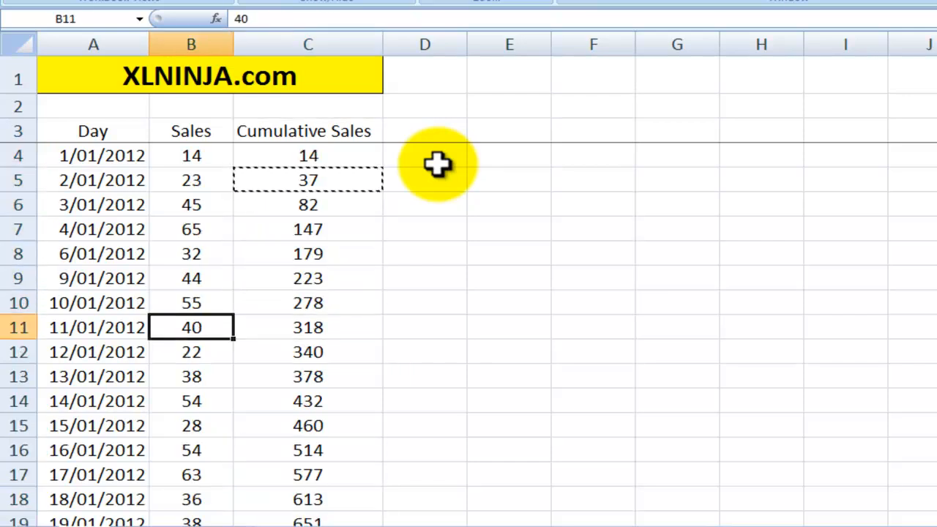
{"action": "left_click", "coordinate": [307, 302]}
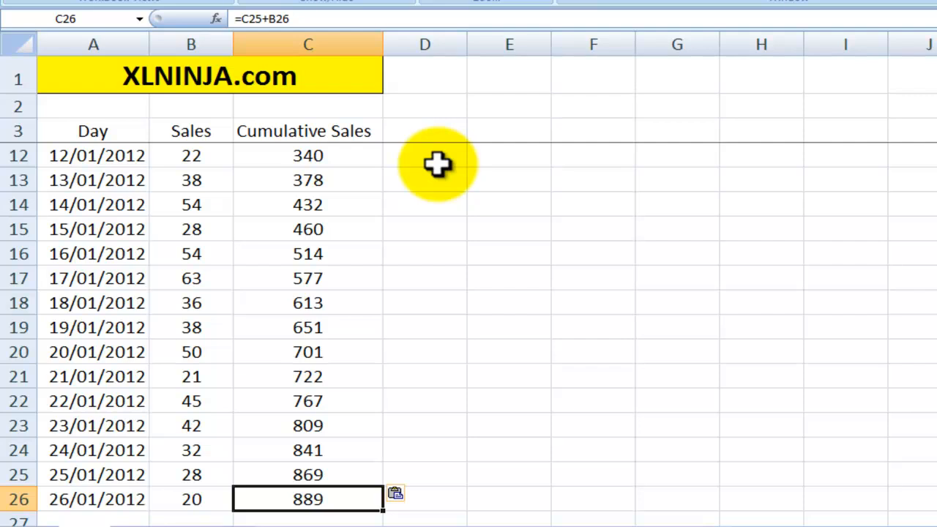
{"action": "left_click", "coordinate": [308, 131]}
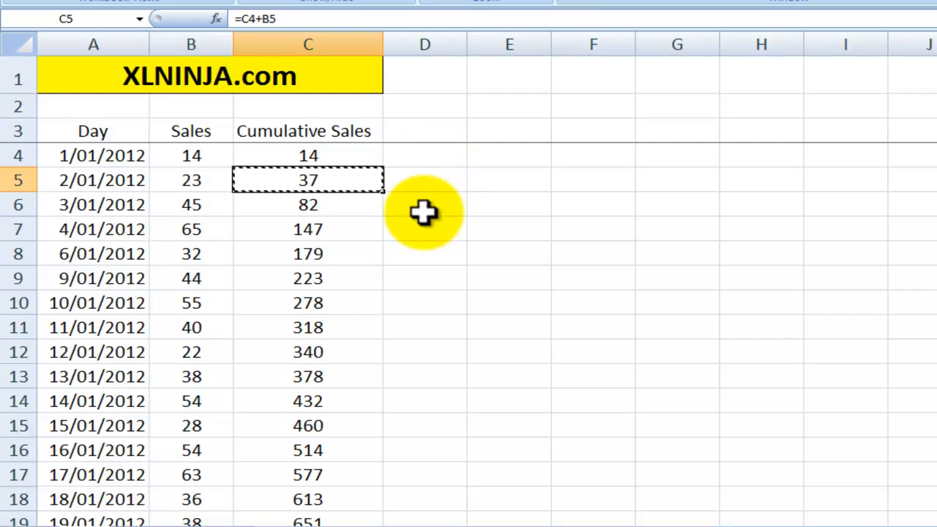
{"action": "mouse_move", "coordinate": [62, 377]}
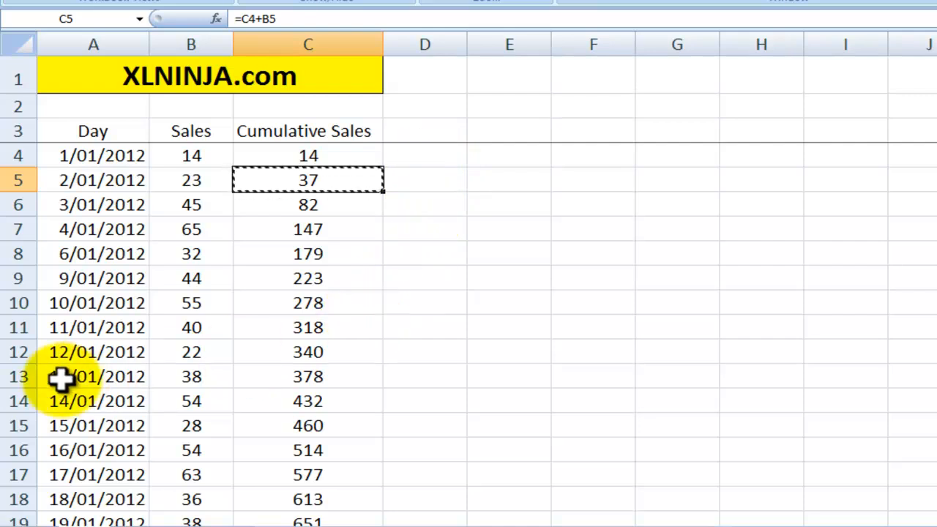
{"action": "mouse_move", "coordinate": [18, 376]}
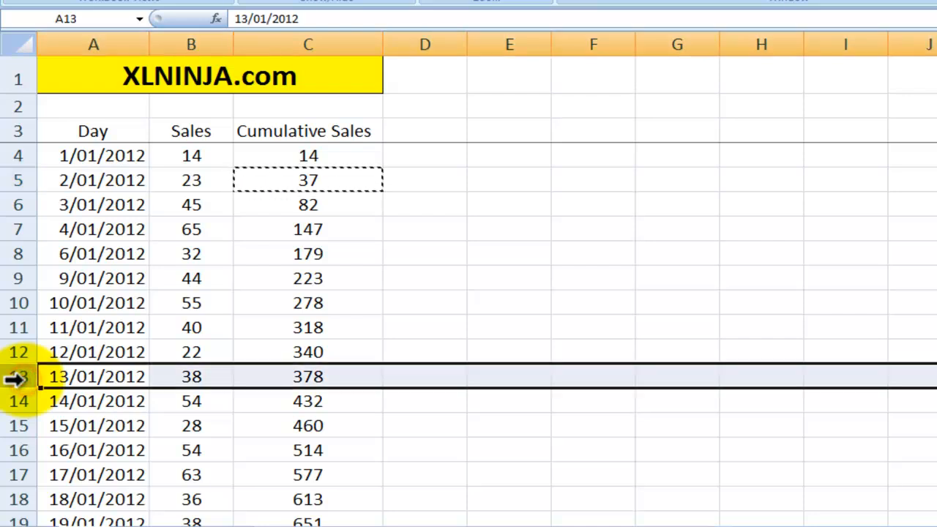
Delete the 13/01/2012 row and inspect the C12 formula above the #REF! errors.
{"action": "right_click", "coordinate": [15, 377]}
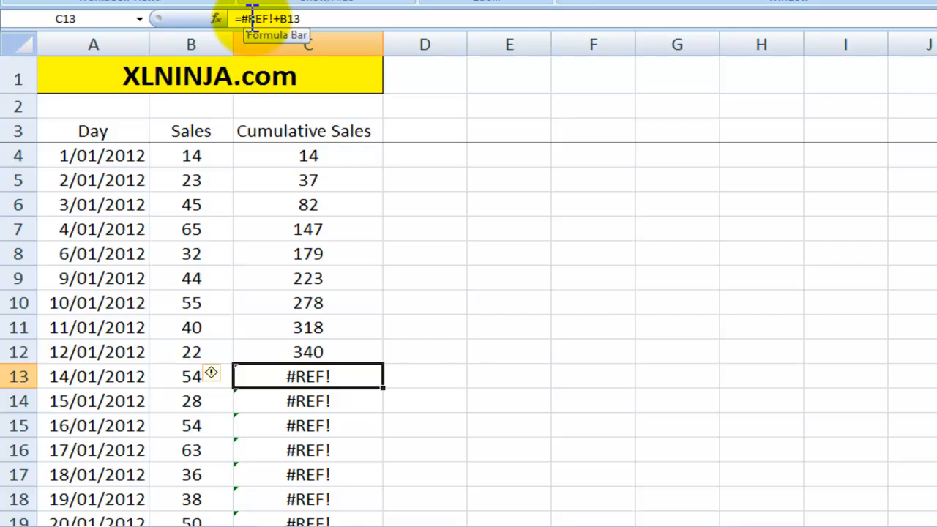
{"action": "mouse_move", "coordinate": [349, 324]}
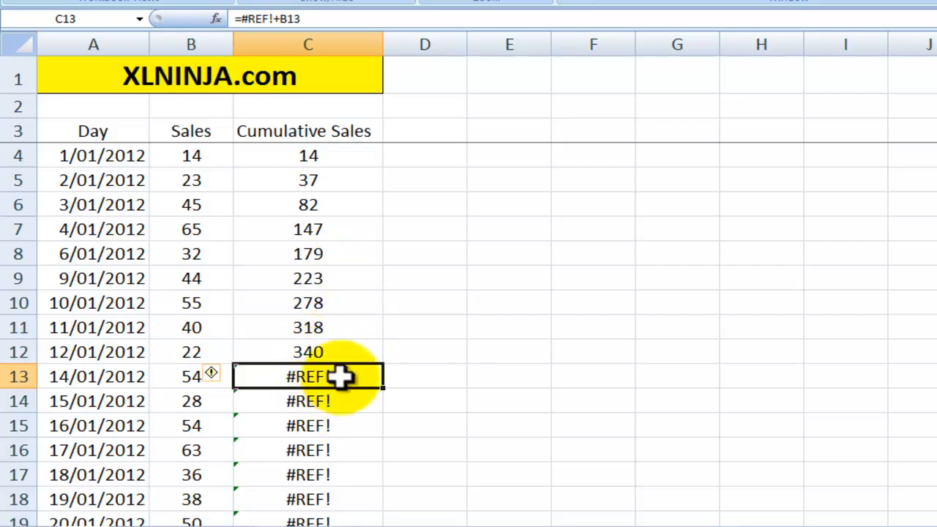
{"action": "left_click", "coordinate": [307, 351]}
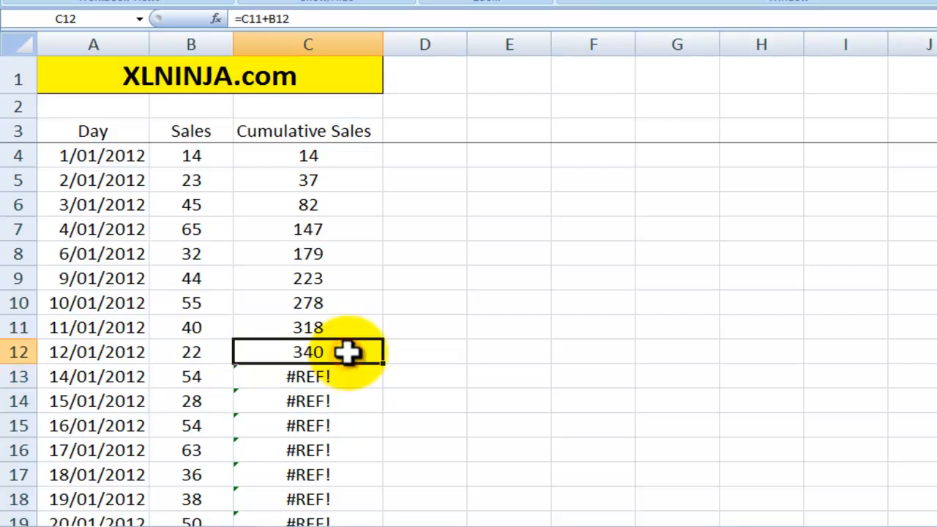
{"action": "mouse_move", "coordinate": [424, 333]}
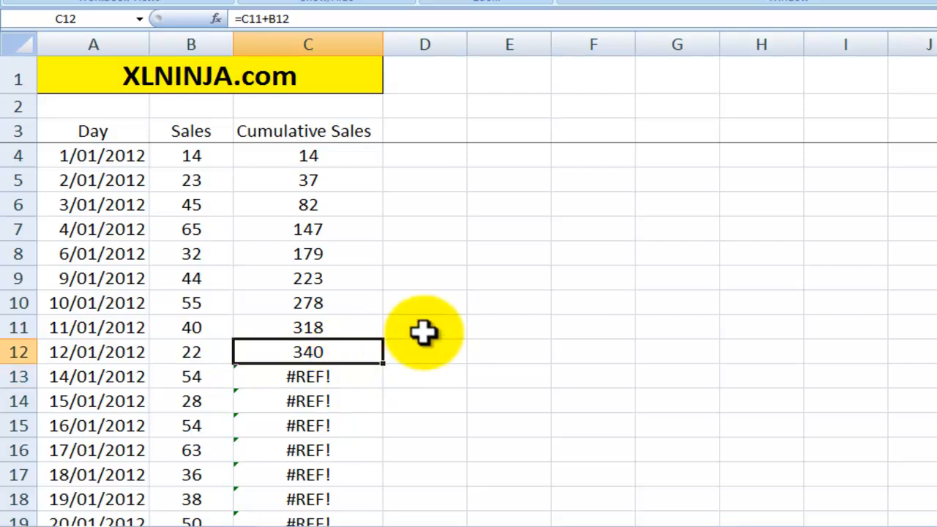
{"action": "key", "text": "ctrl+c"}
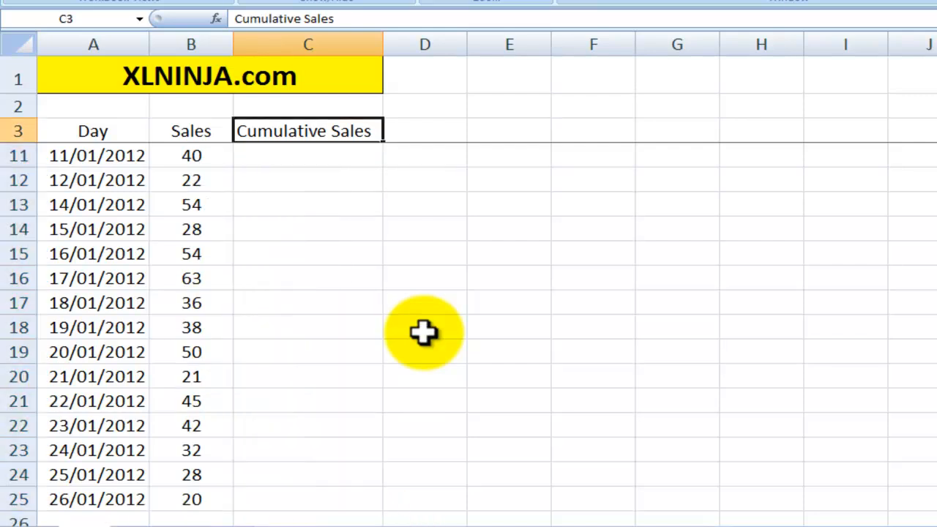
Enter =B4 in C4 so the first cumulative total shows 14.
{"action": "left_click", "coordinate": [308, 155]}
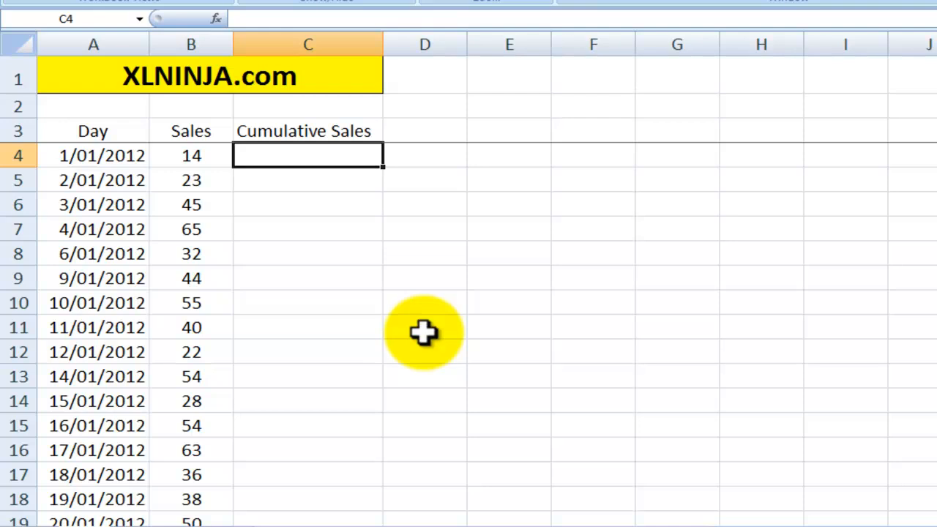
{"action": "type", "text": "="}
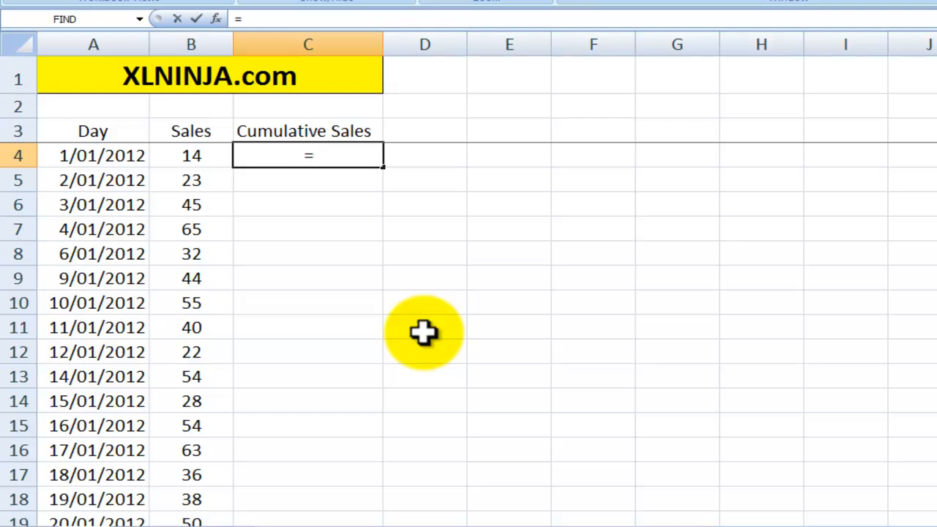
{"action": "left_click", "coordinate": [191, 155]}
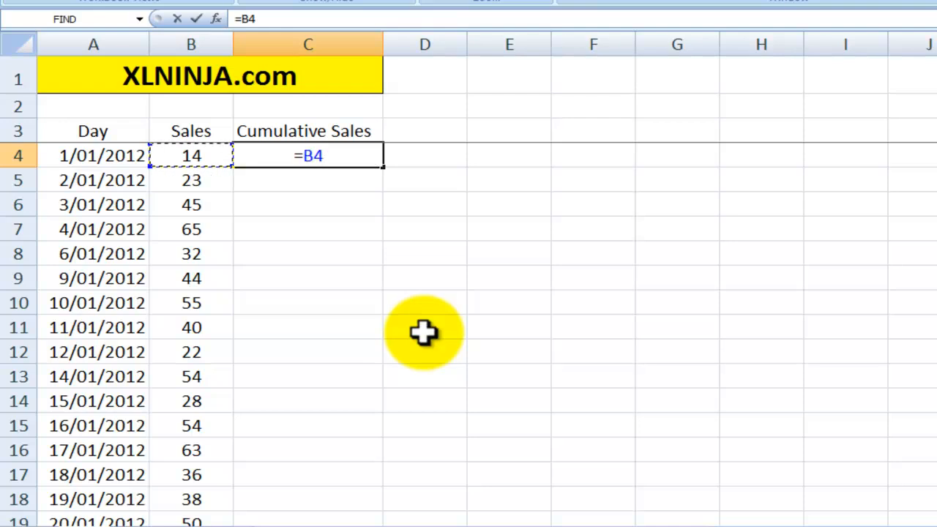
{"action": "key", "text": "Return"}
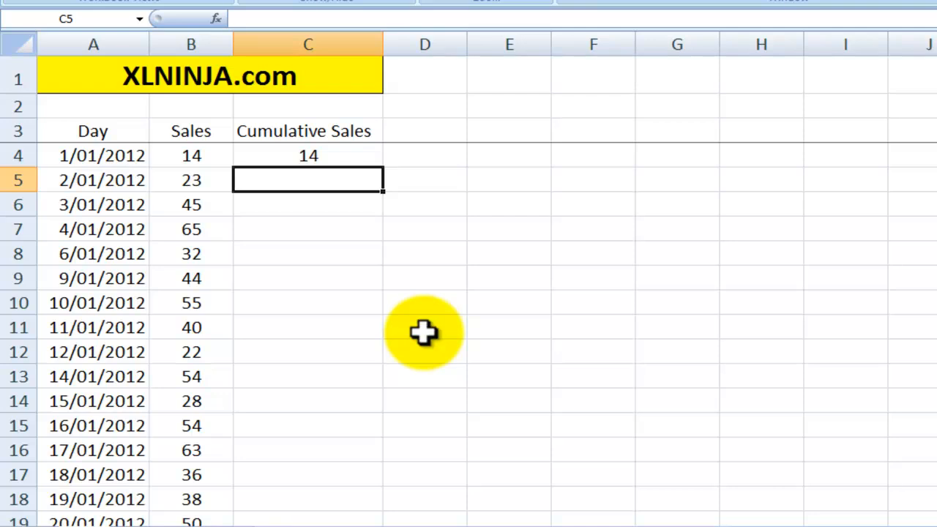
Enter =SUM($B$4:B5) in C5 for an anchored running total of 37.
{"action": "type", "text": "="}
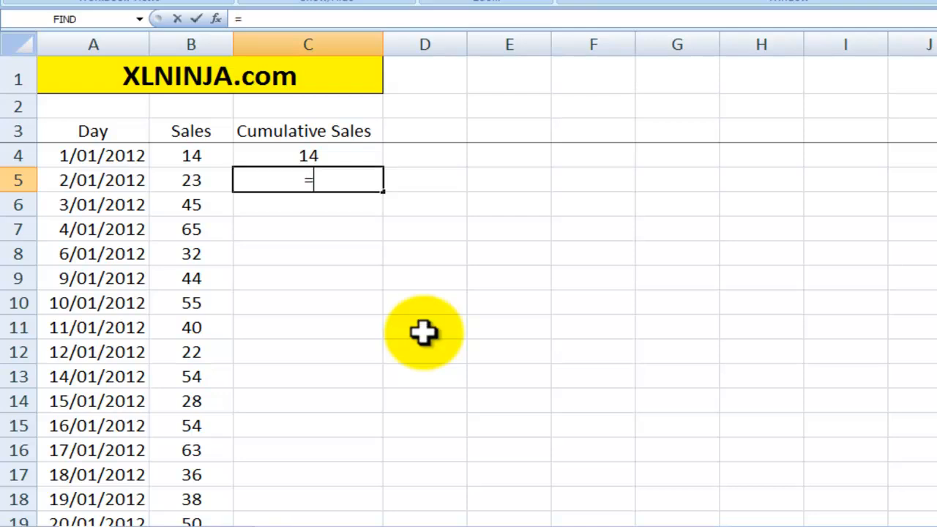
{"action": "type", "text": "sum("}
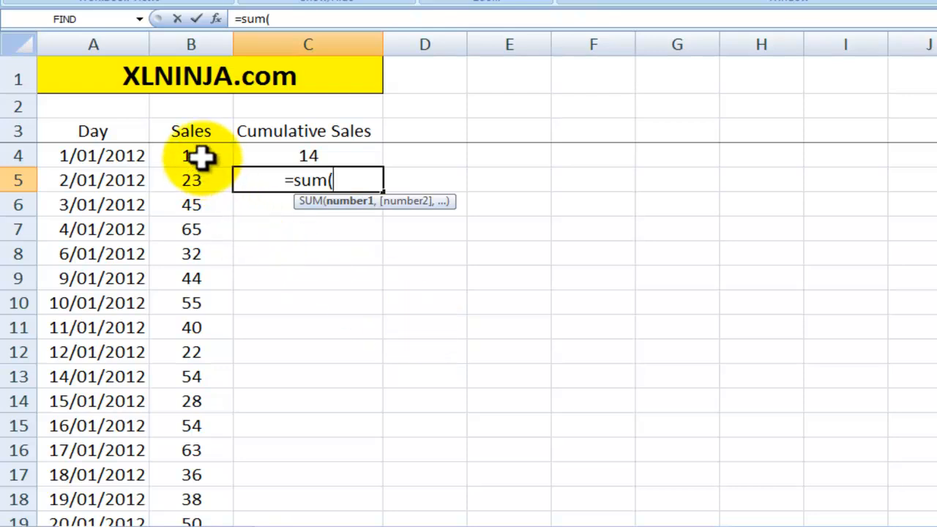
{"action": "left_click", "coordinate": [191, 155]}
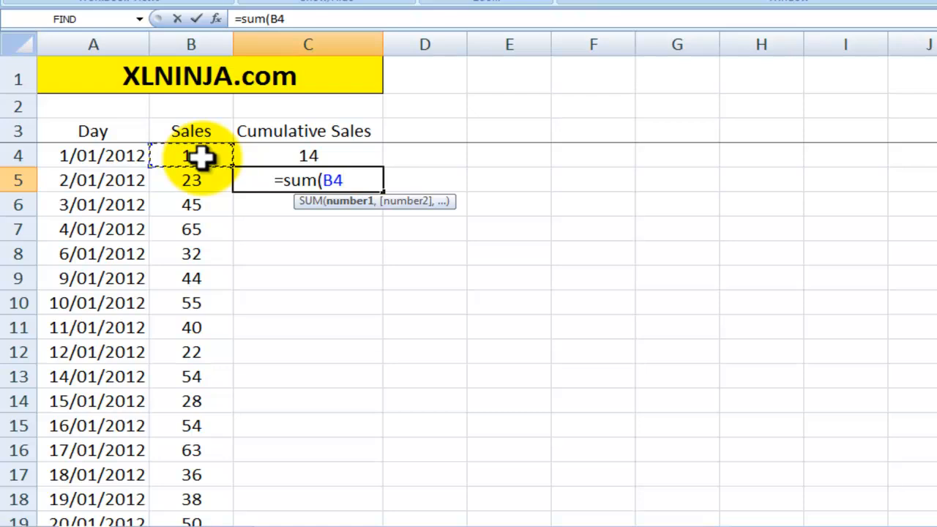
{"action": "left_click_drag", "start_coordinate": [190, 155], "coordinate": [190, 180]}
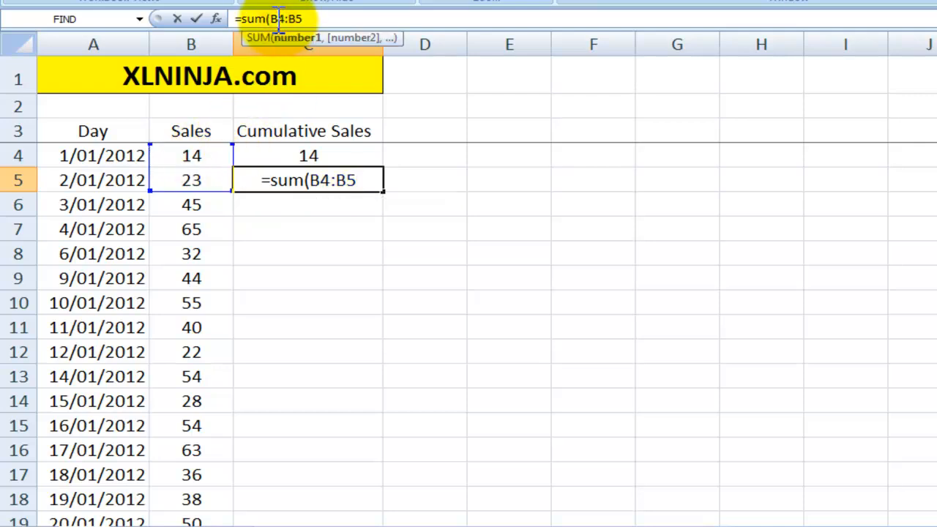
{"action": "key", "text": "F4"}
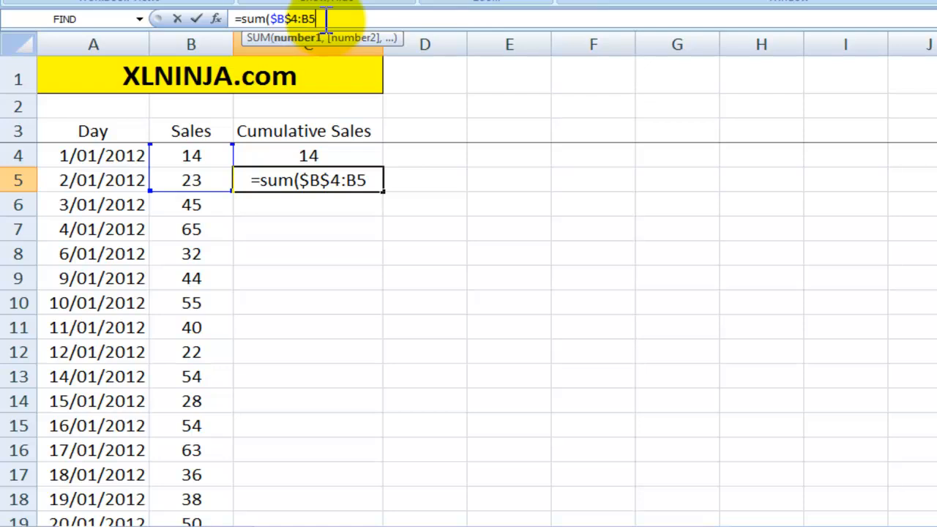
{"action": "key", "text": "Return"}
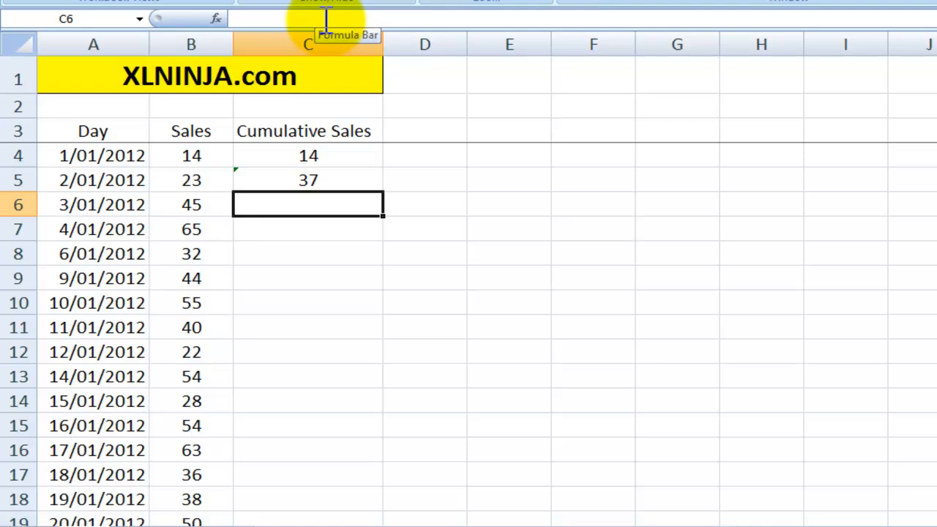
Copy the C5 SUM formula down column C, checking rows 7–8 and the final 796.
{"action": "left_click", "coordinate": [307, 180]}
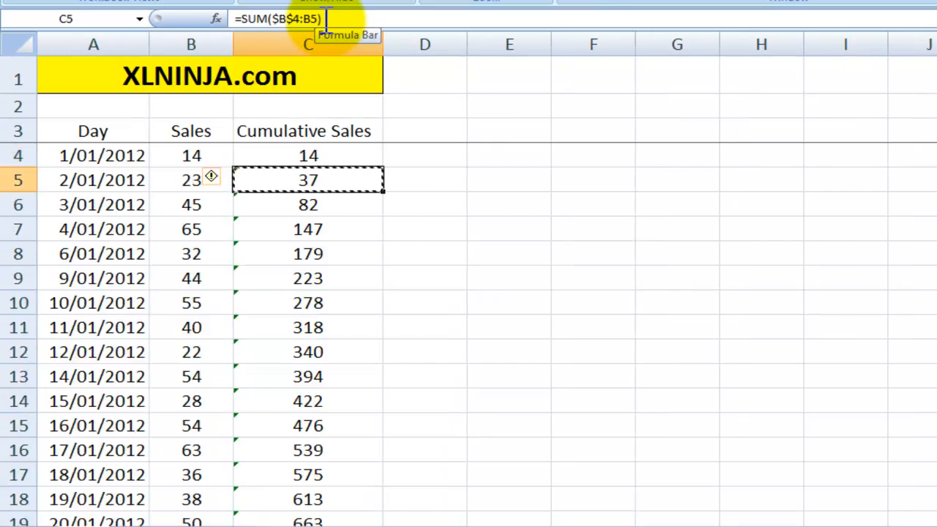
{"action": "left_click", "coordinate": [424, 204]}
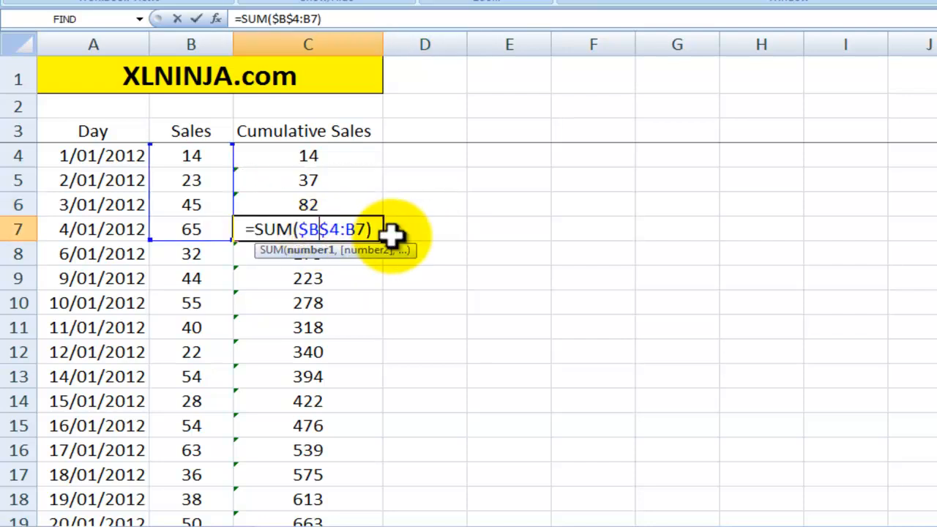
{"action": "mouse_move", "coordinate": [209, 154]}
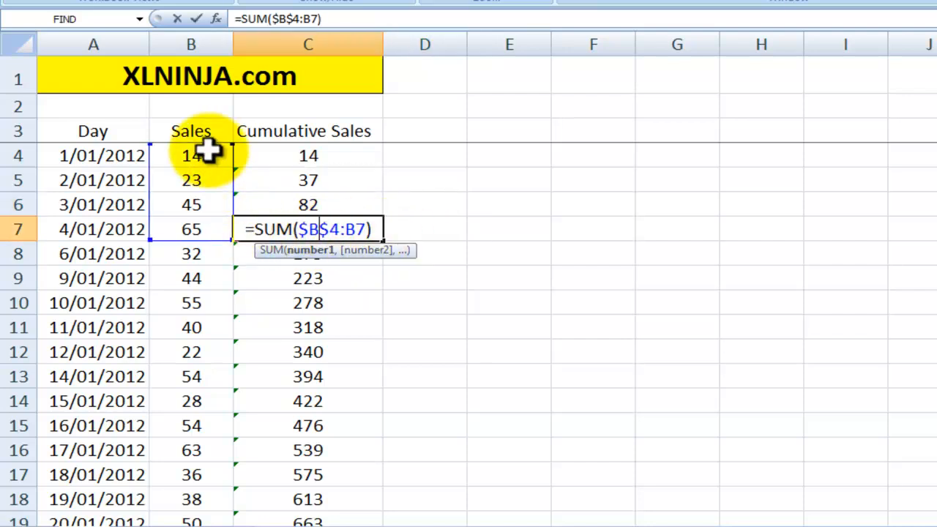
{"action": "mouse_move", "coordinate": [208, 212]}
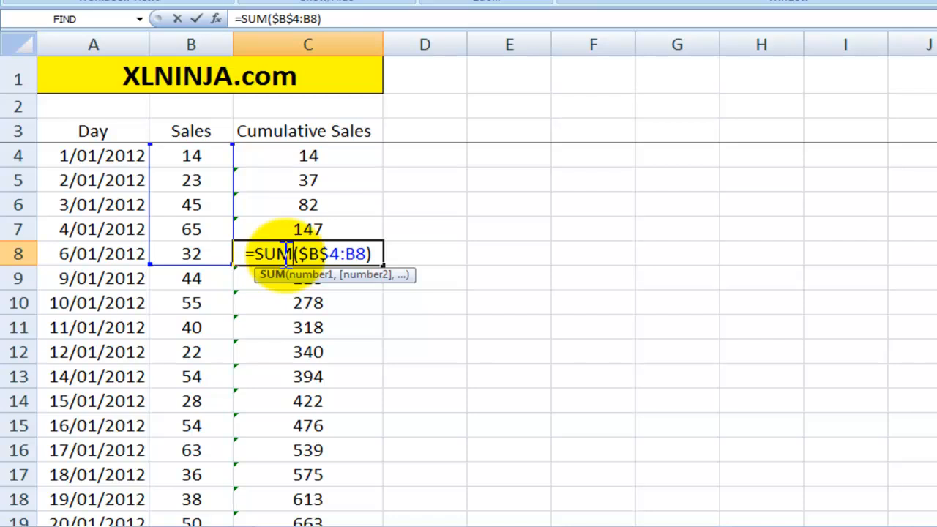
{"action": "key", "text": "Return"}
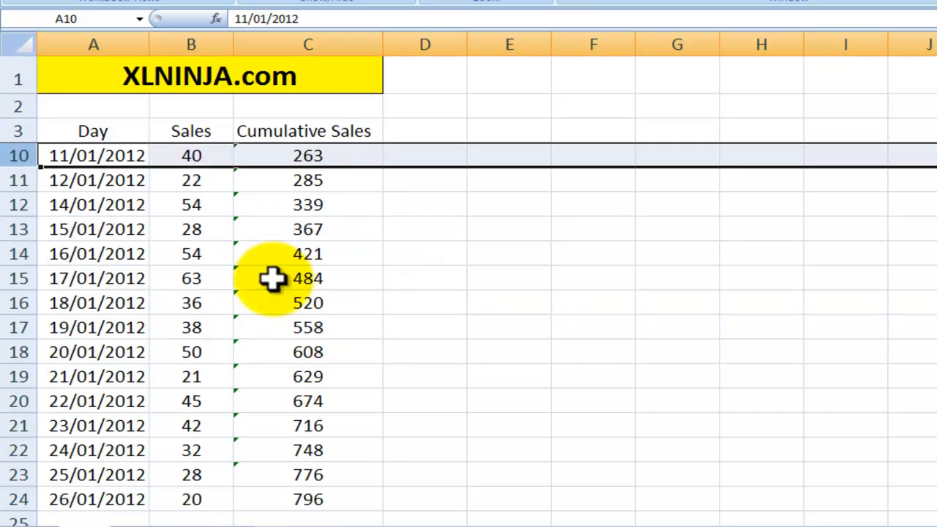
Confirm row 13 still holds =SUM($B$4:B13) giving 367, with no #REF! errors.
{"action": "scroll", "scroll_direction": "up", "scroll_amount": 3}
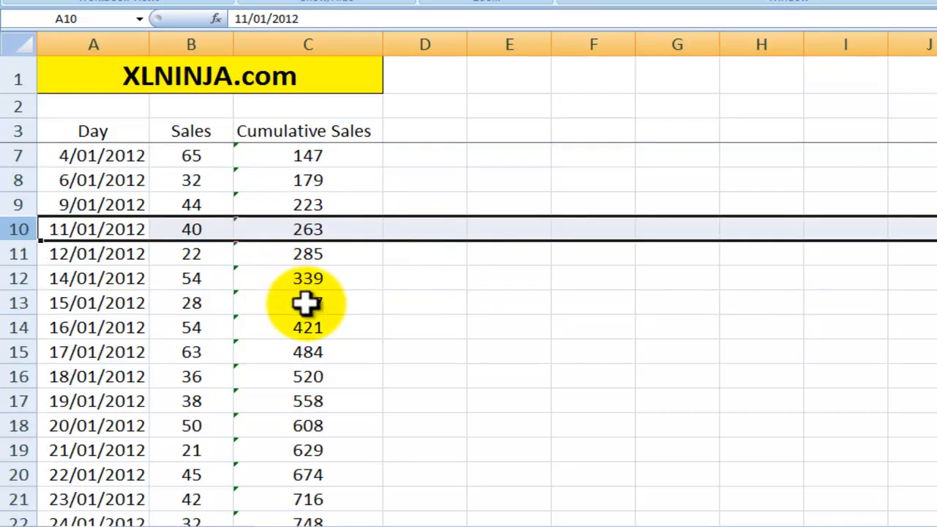
{"action": "left_click", "coordinate": [308, 303]}
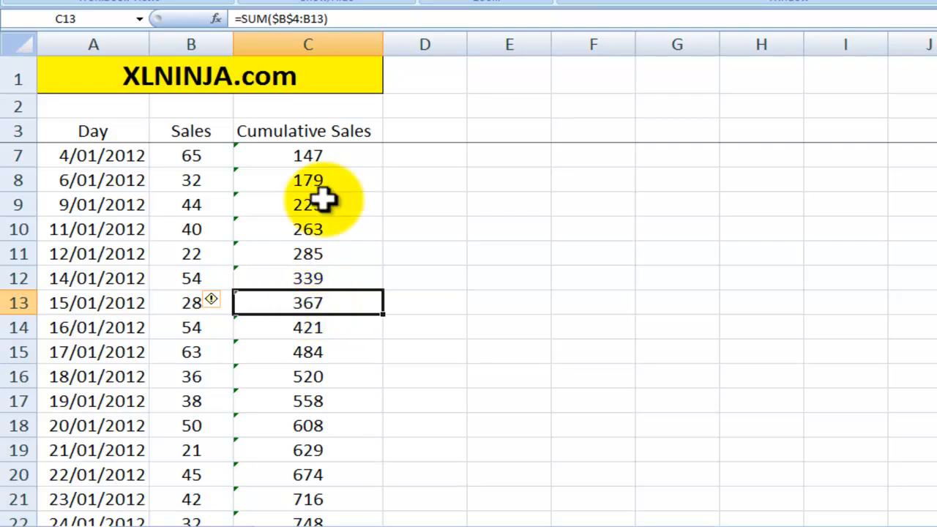
{"action": "mouse_move", "coordinate": [273, 19]}
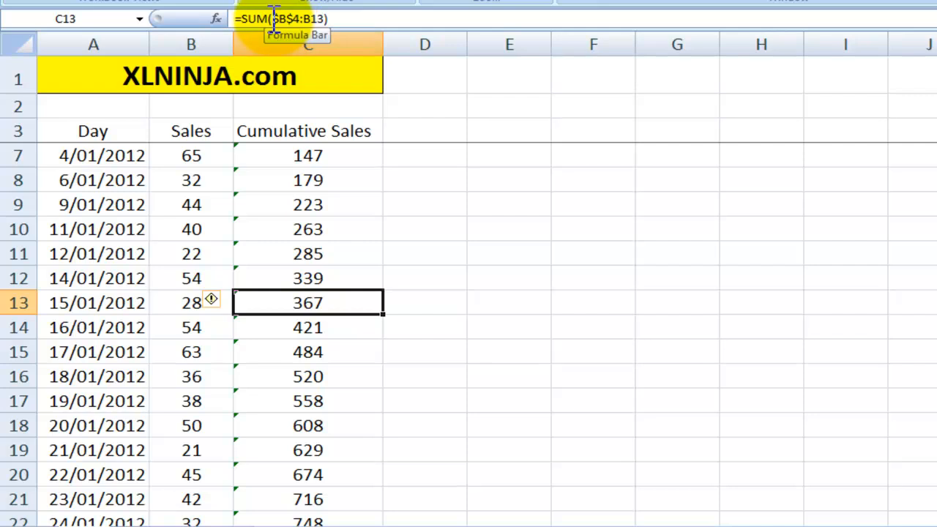
{"action": "double_click", "coordinate": [307, 302]}
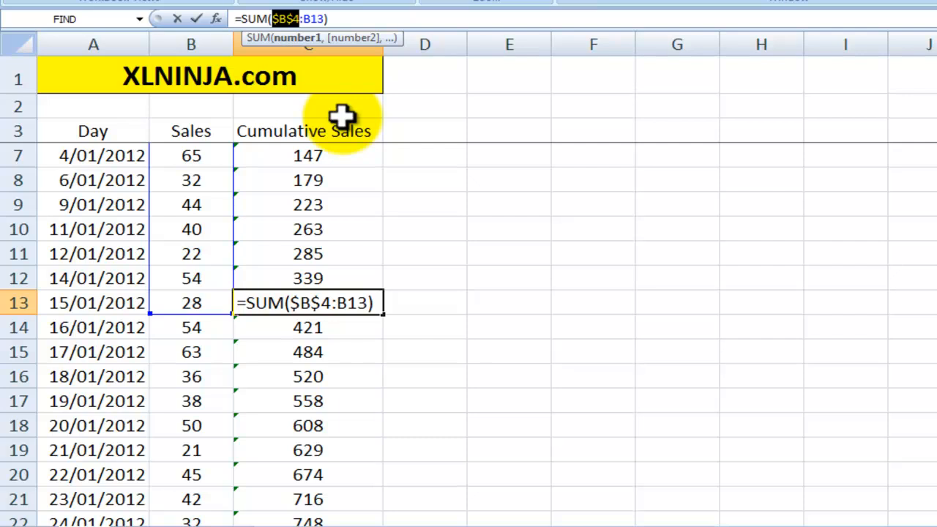
{"action": "key", "text": "Return"}
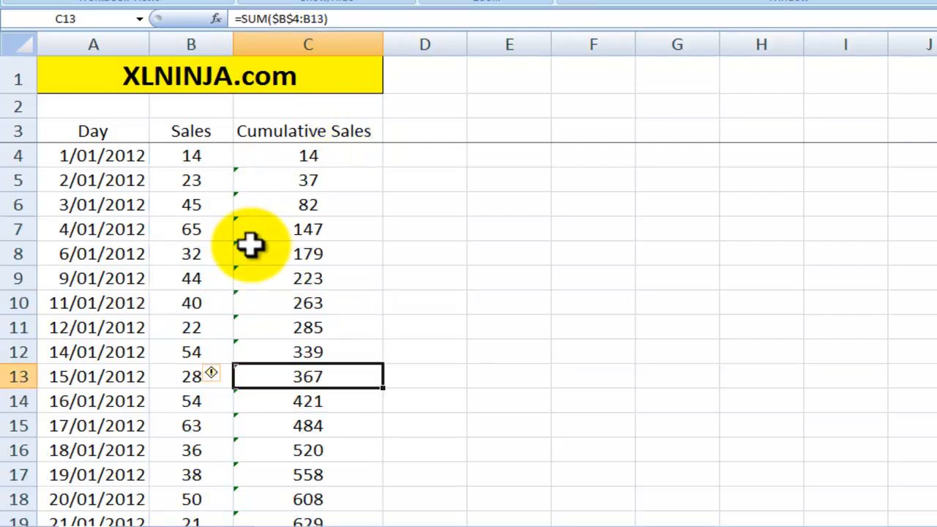
{"action": "mouse_move", "coordinate": [95, 135]}
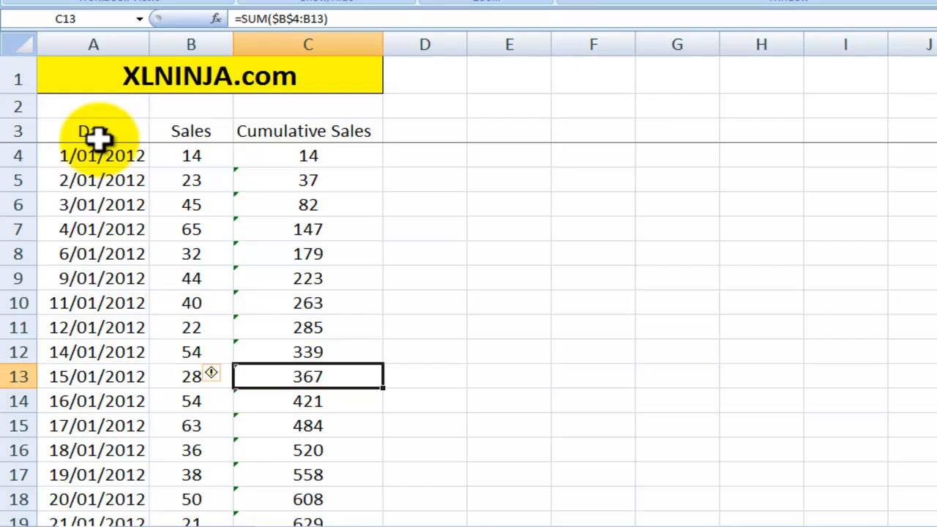